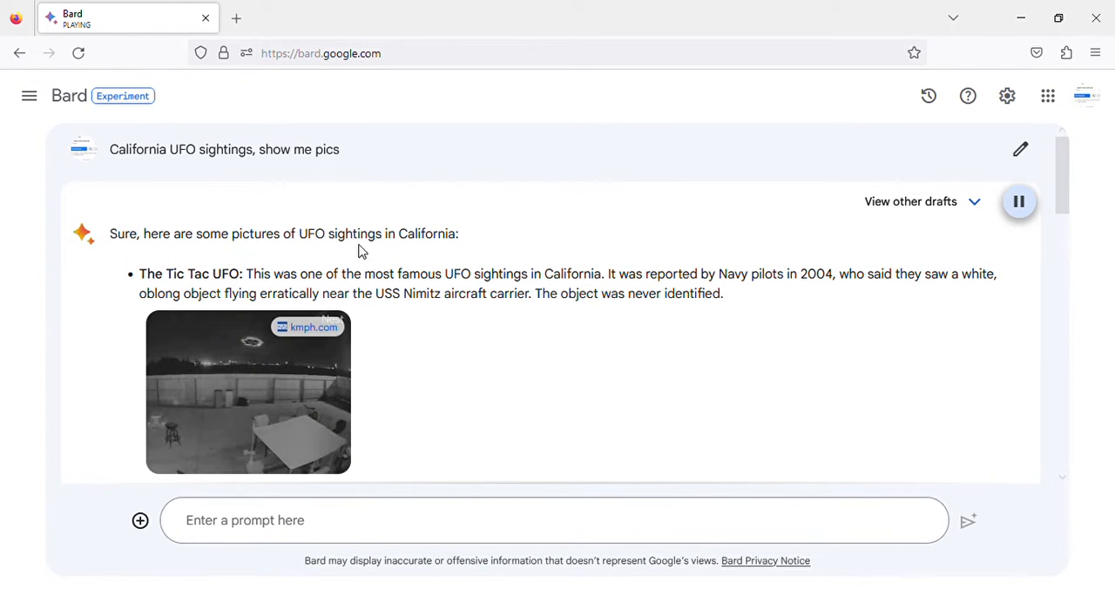
mouse_move(146, 285)
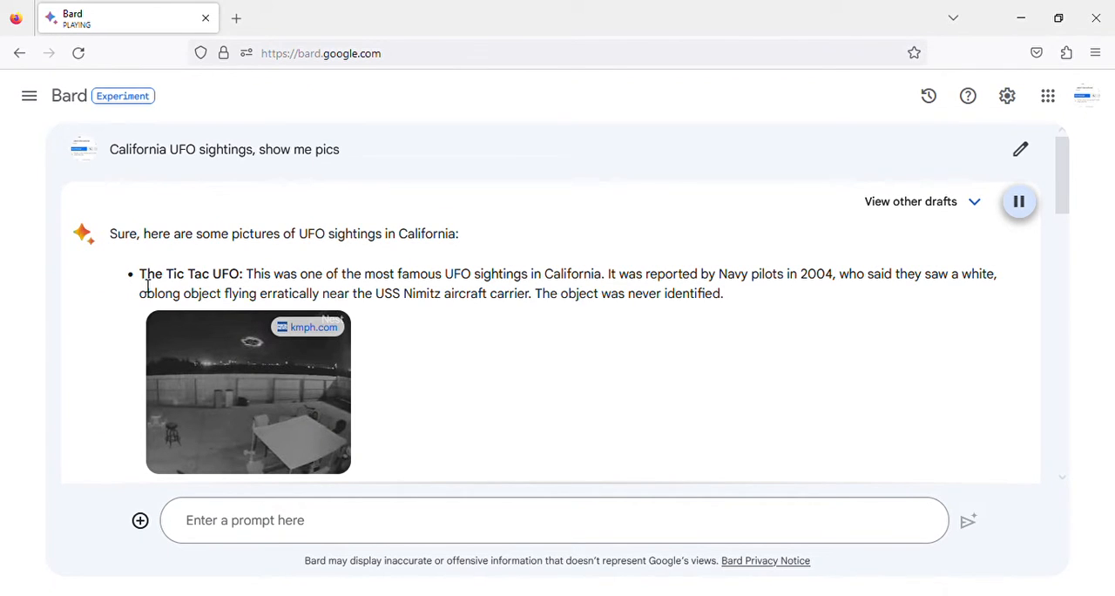
mouse_move(399, 284)
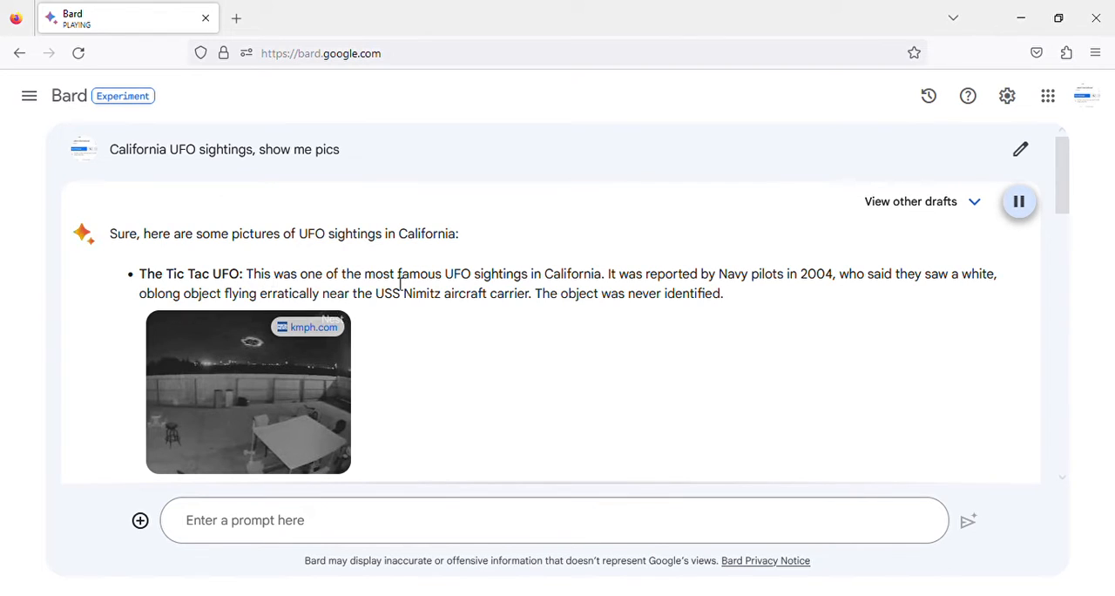
mouse_move(589, 296)
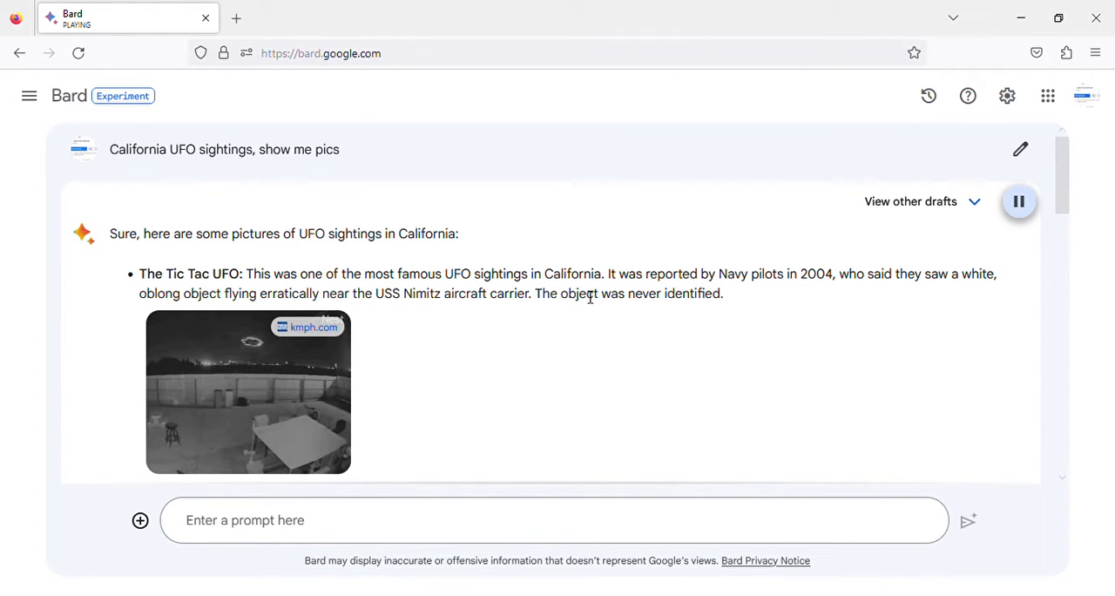
mouse_move(759, 286)
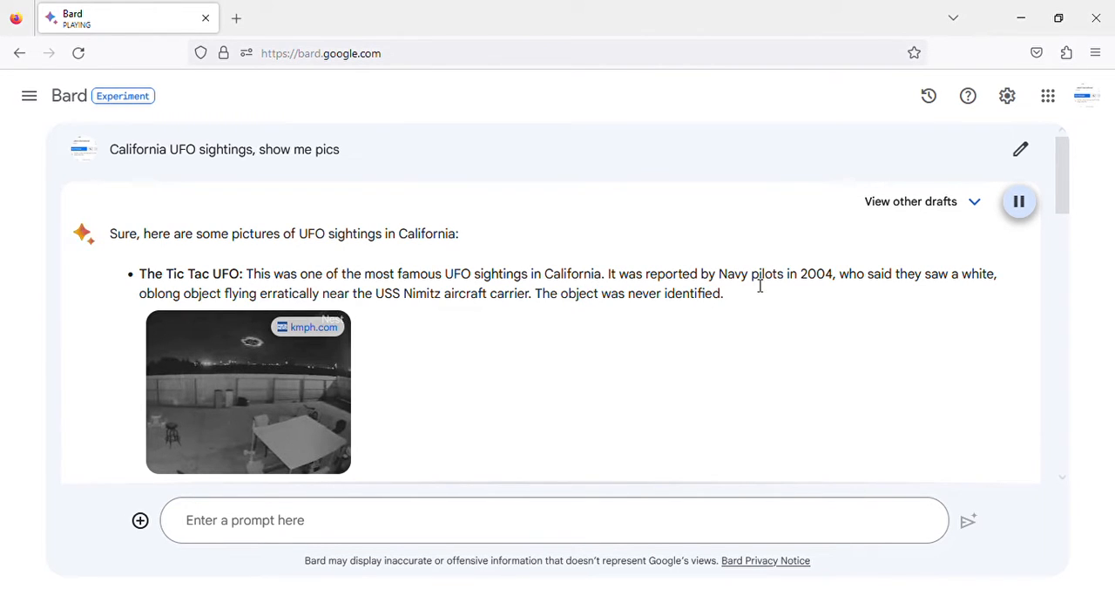
mouse_move(830, 290)
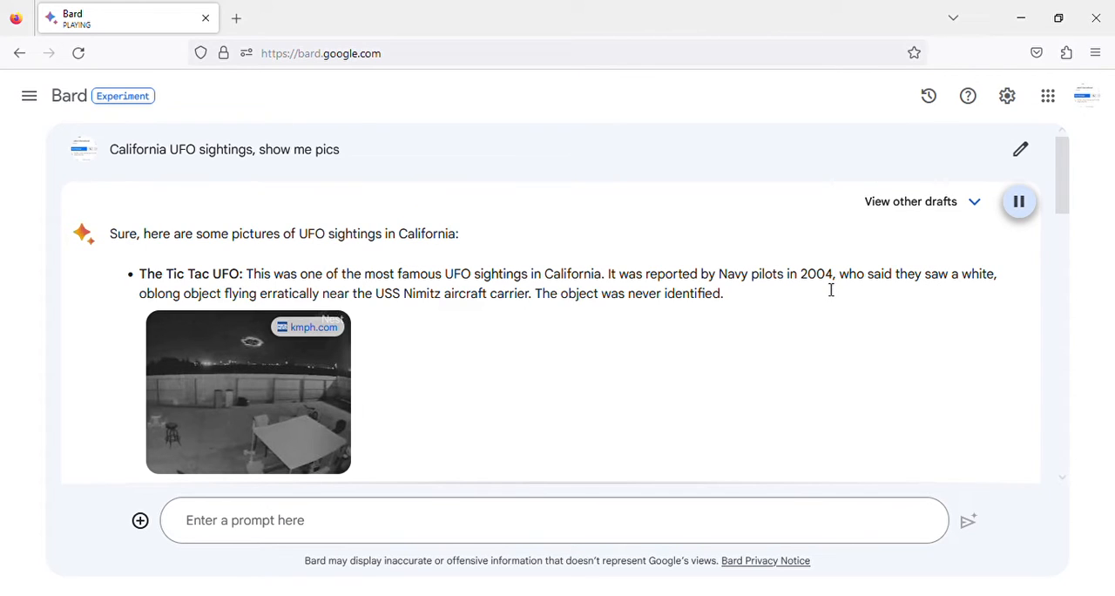
mouse_move(196, 298)
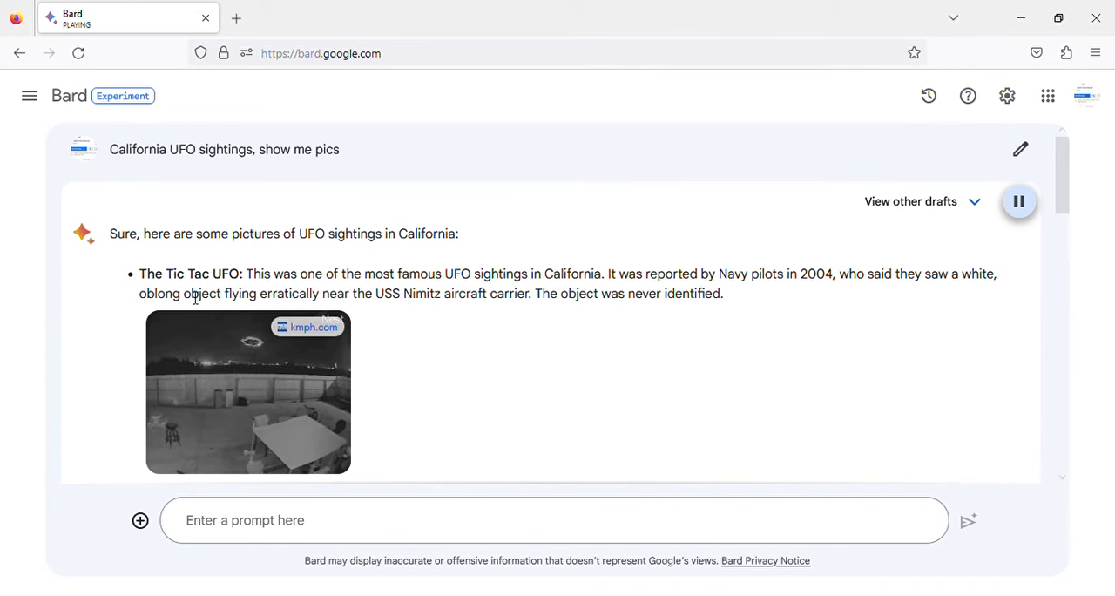
mouse_move(371, 306)
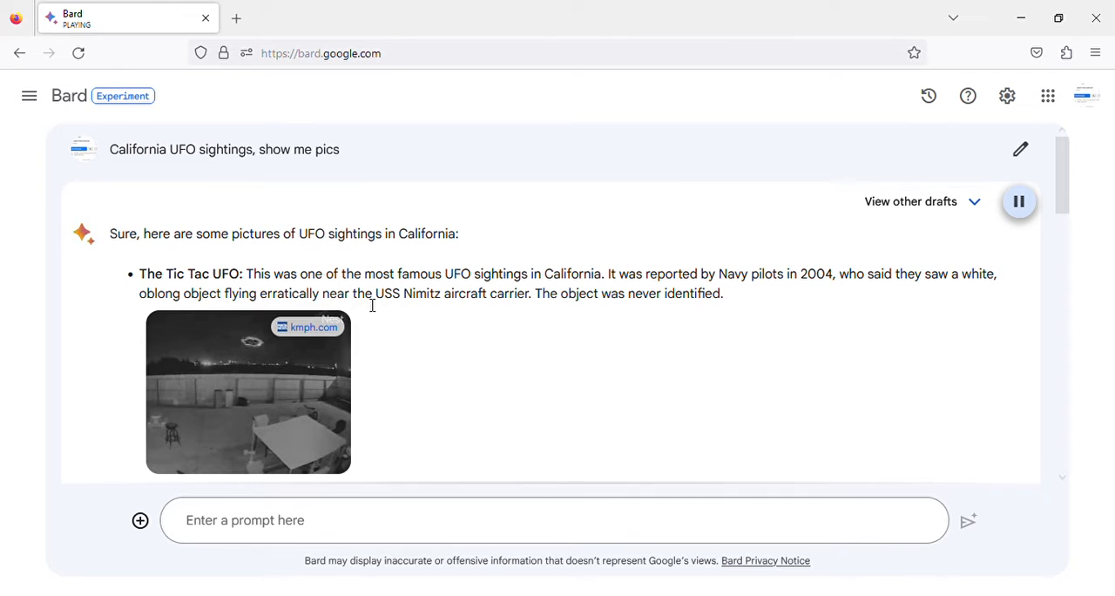
mouse_move(509, 311)
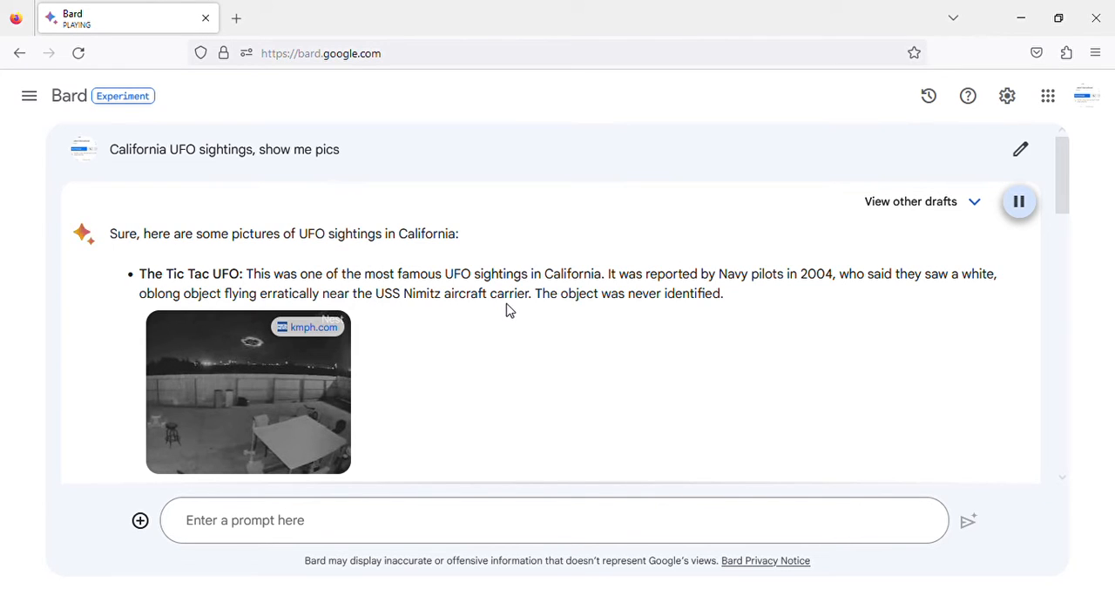
mouse_move(714, 304)
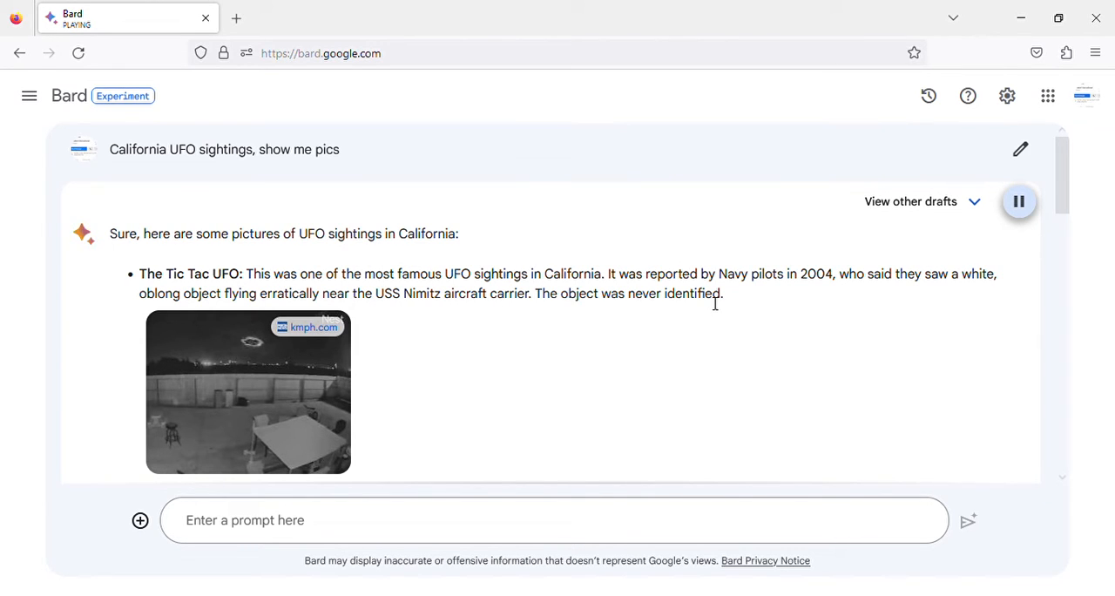
mouse_move(1020, 302)
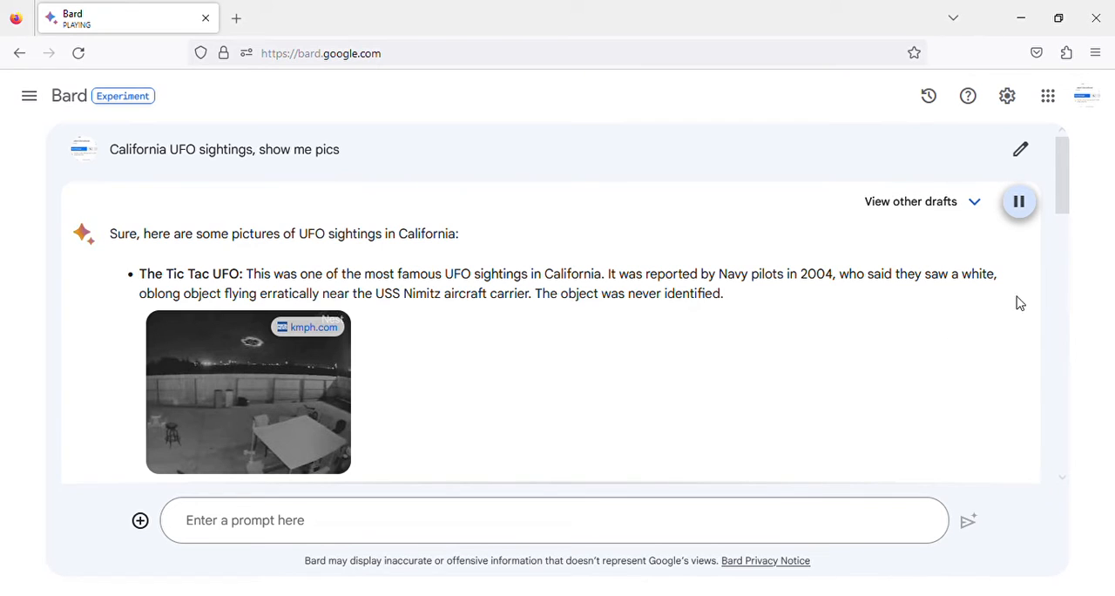
scroll(down, 3)
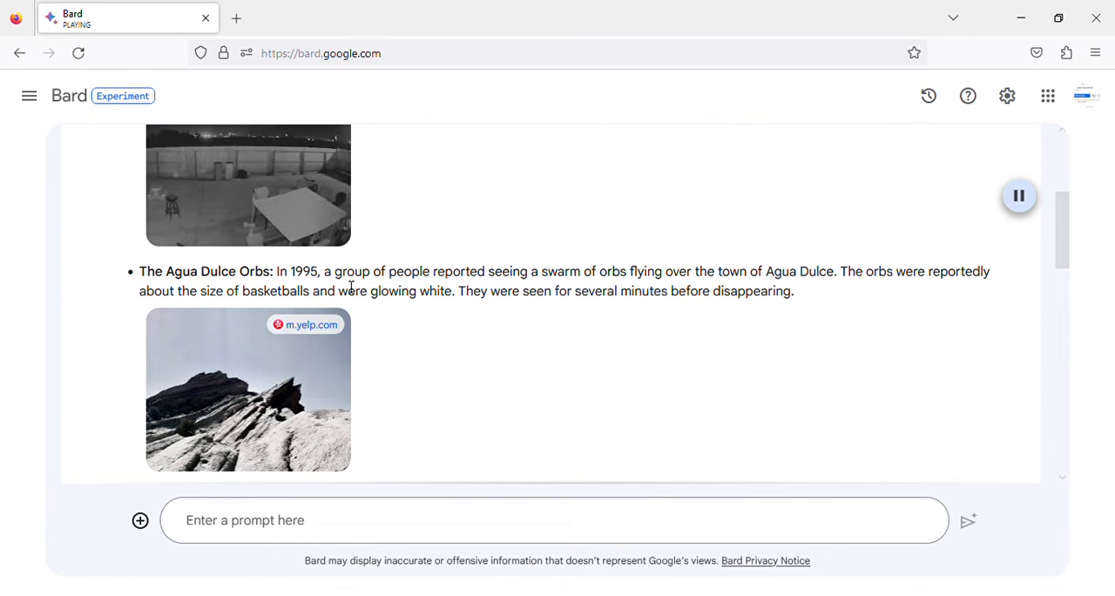
mouse_move(600, 297)
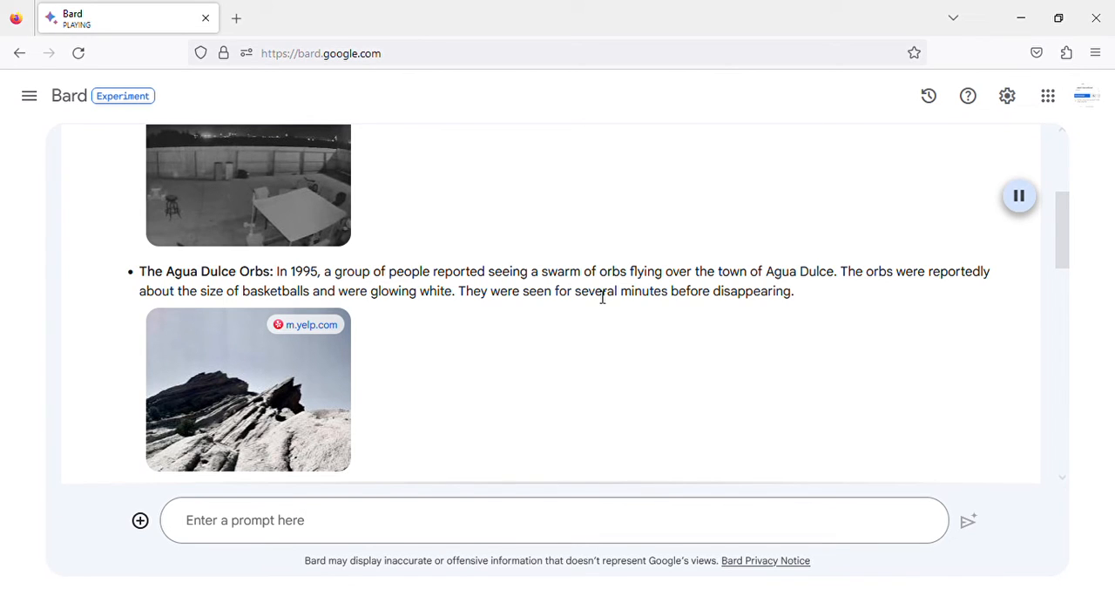
mouse_move(806, 301)
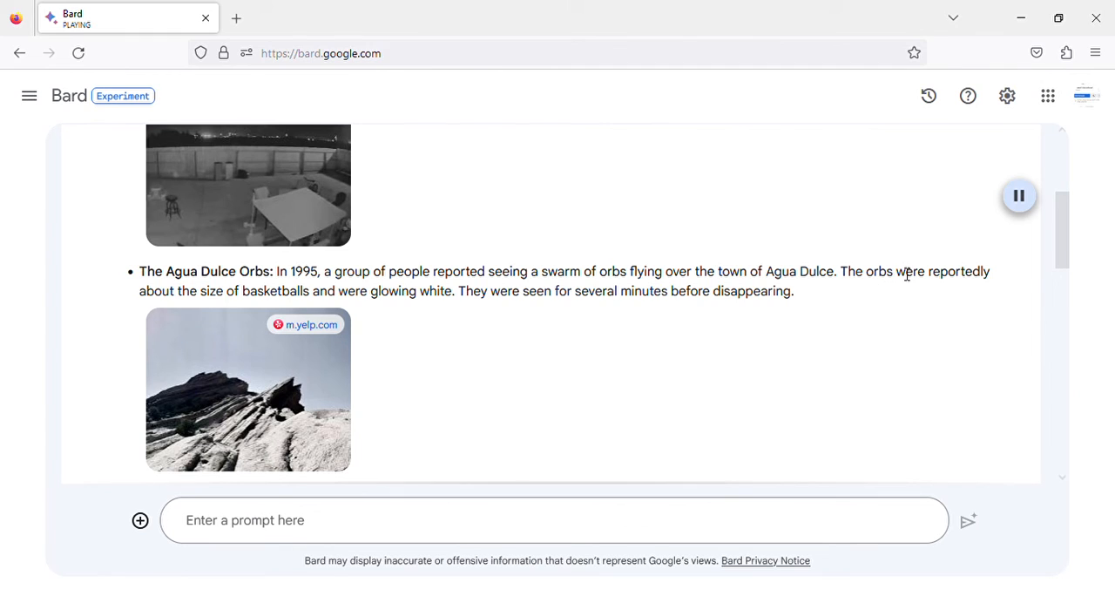
mouse_move(308, 310)
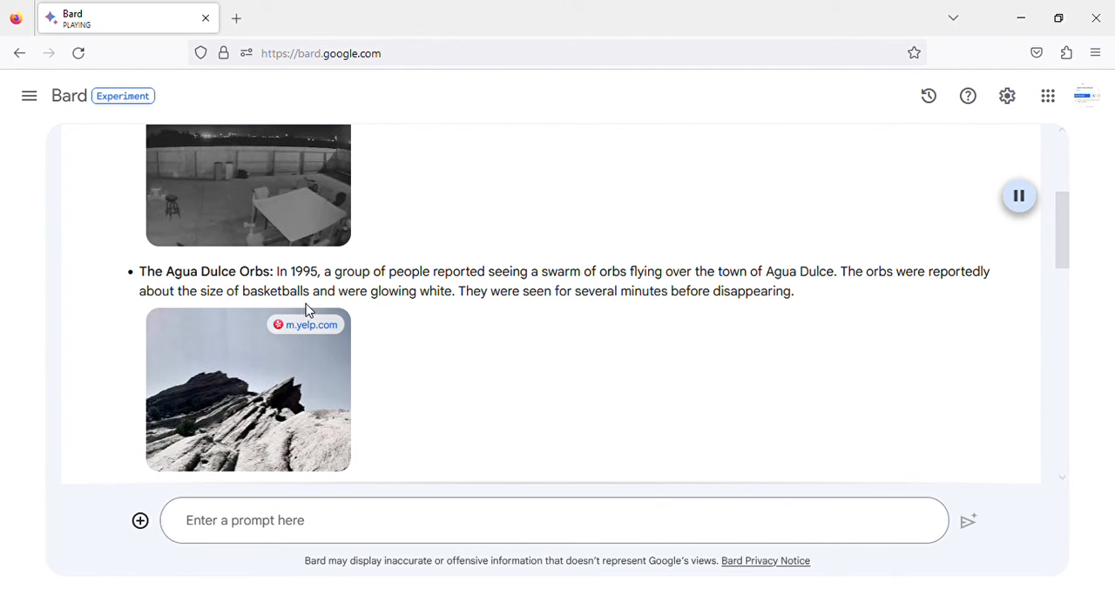
mouse_move(537, 311)
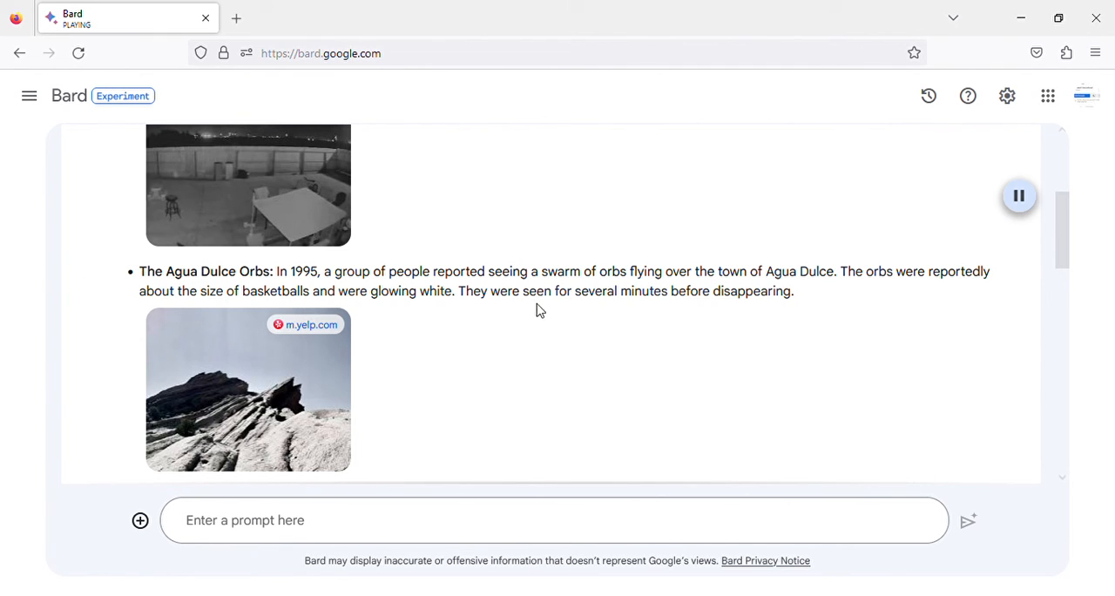
mouse_move(709, 333)
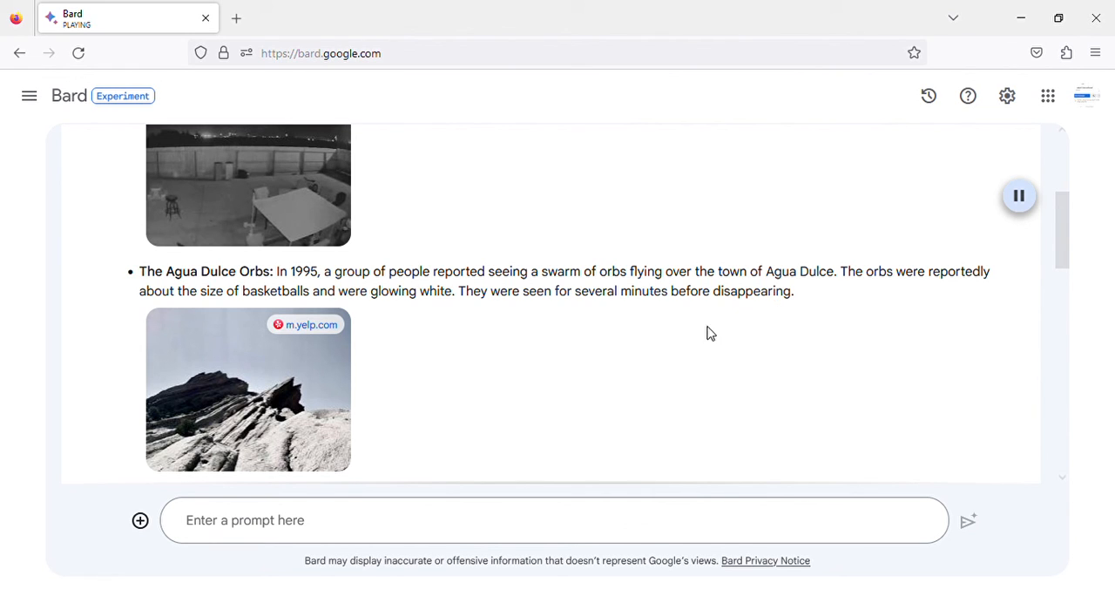
mouse_move(1007, 96)
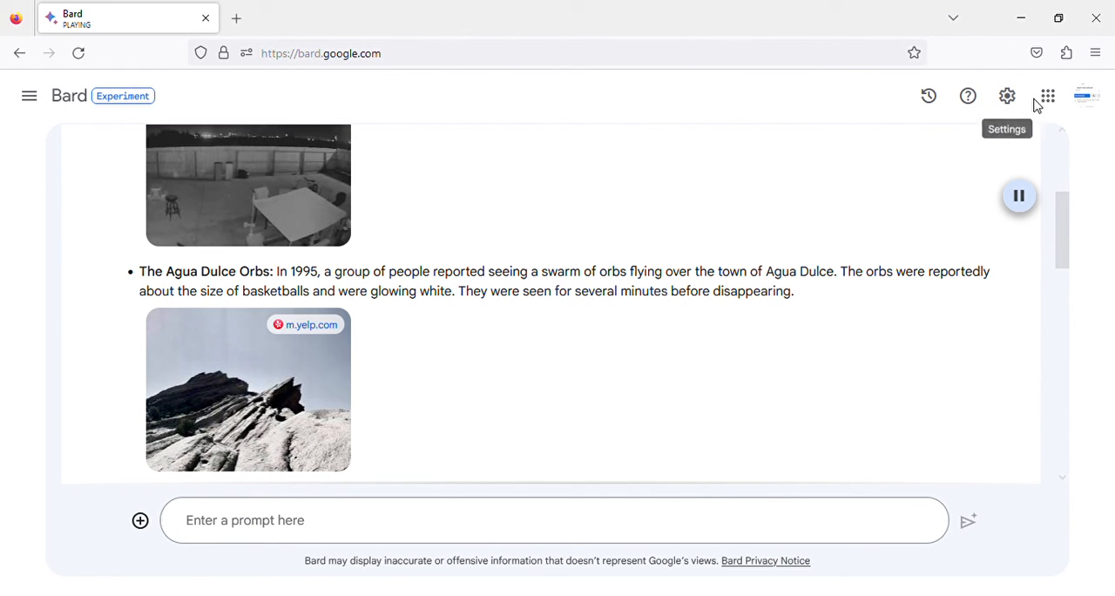